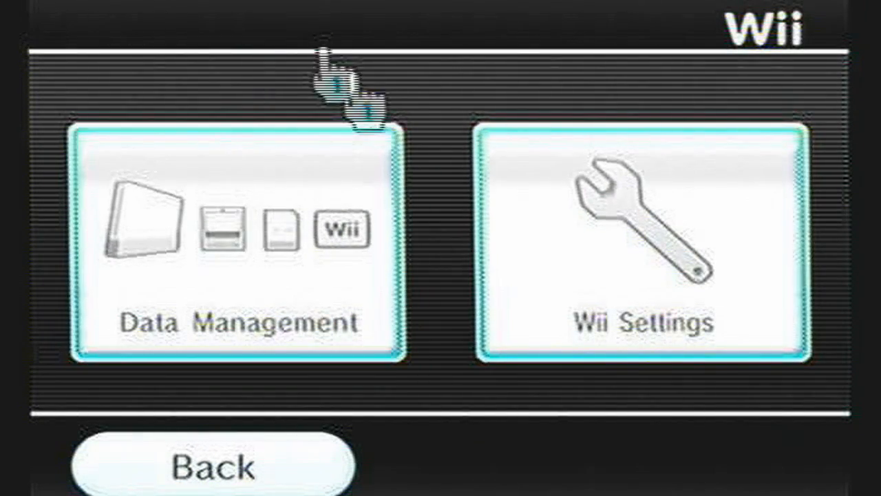
Step: Navigate through Wii Settings to page 2 and open the Internet settings
click(642, 241)
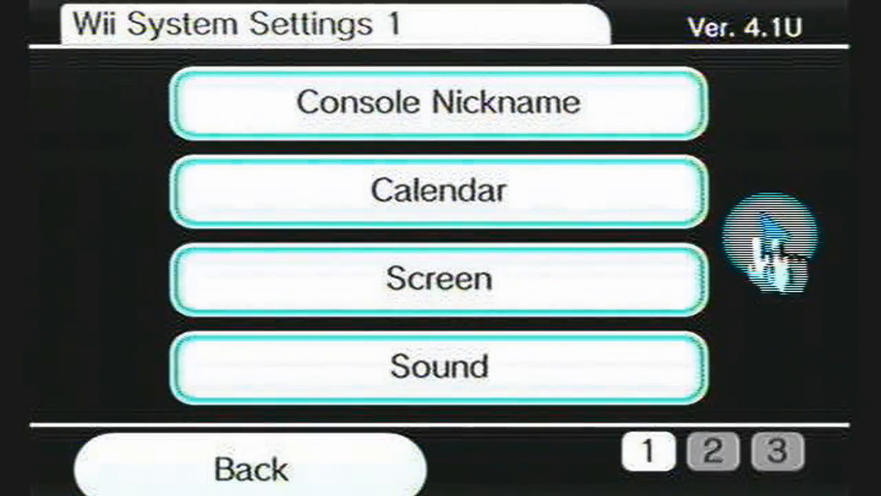
click(775, 234)
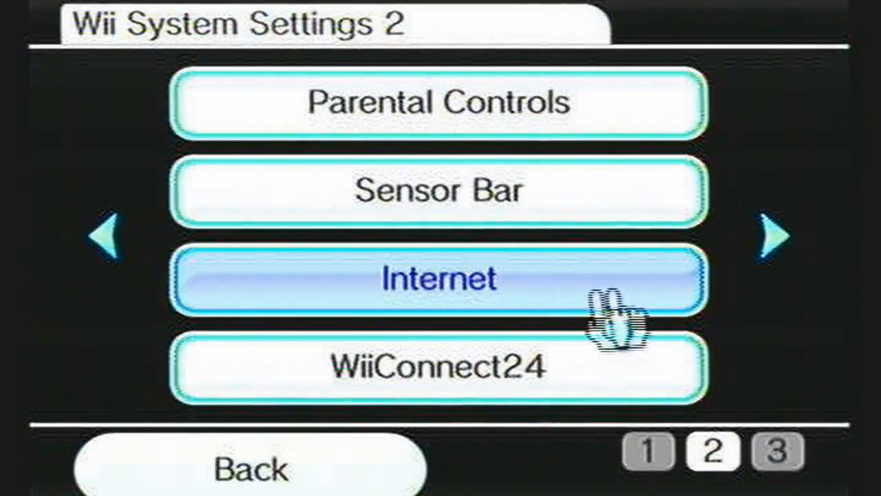
click(439, 279)
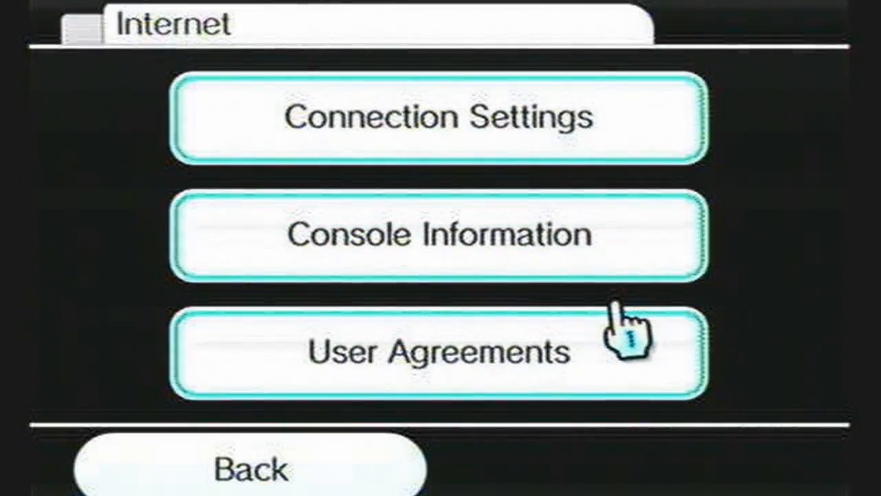
mouse_move(492, 131)
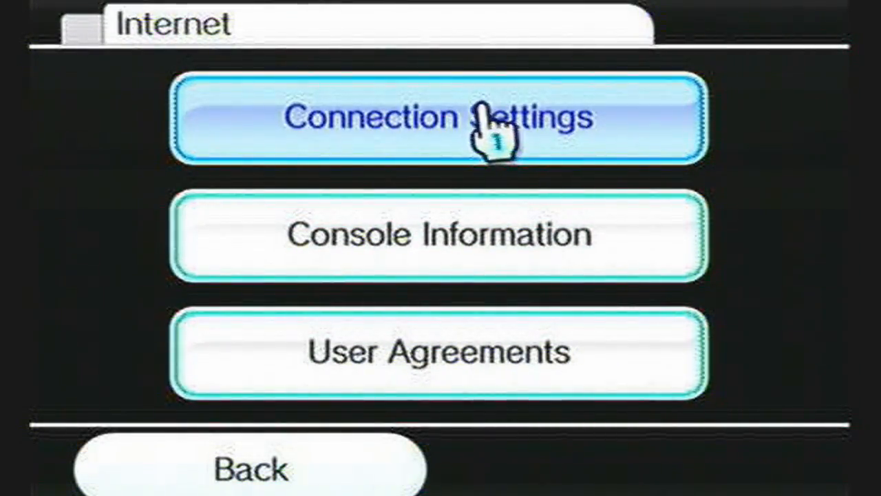
Step: Set up Connection 3 as a wireless connection via access point search
click(437, 117)
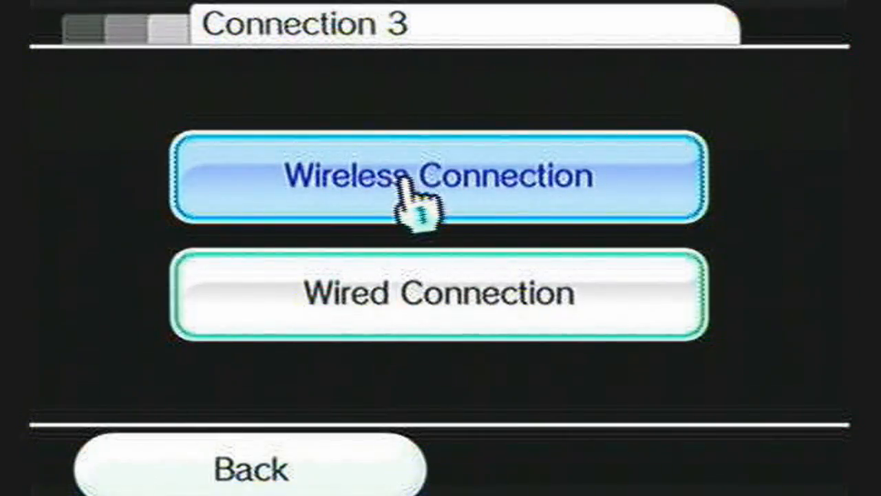
click(439, 176)
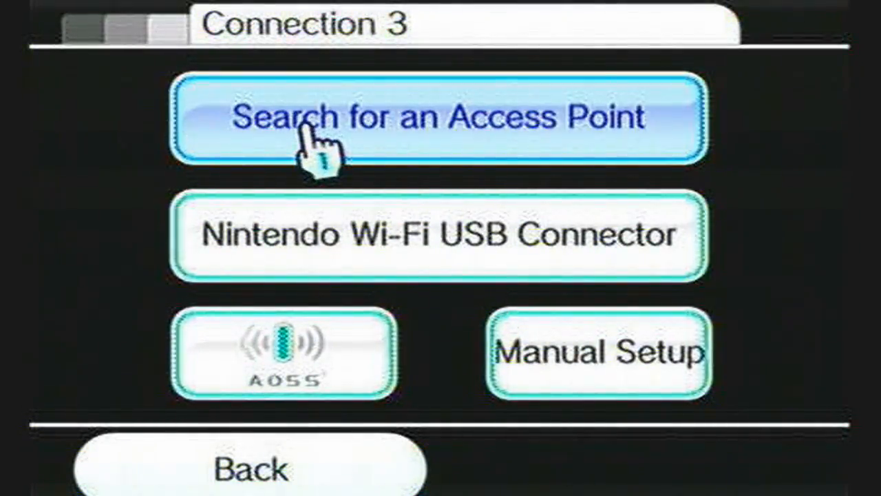
click(437, 117)
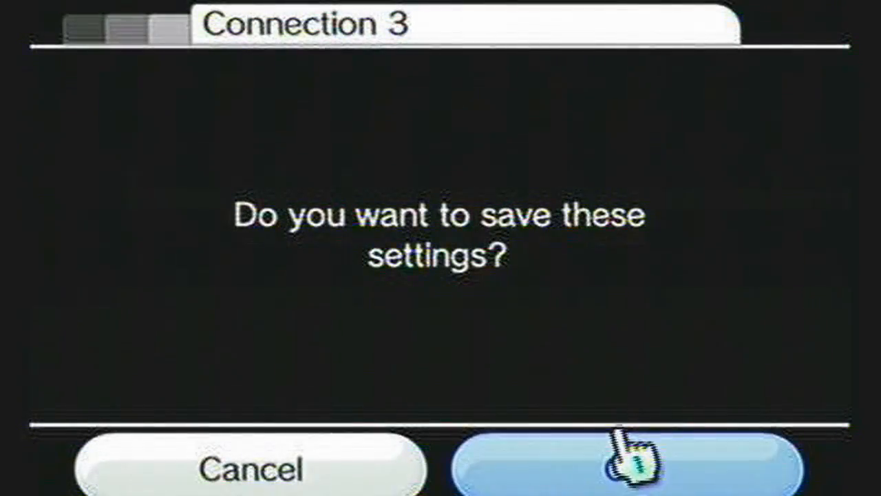
Step: Save Connection 3's settings and run the connection test successfully
click(619, 464)
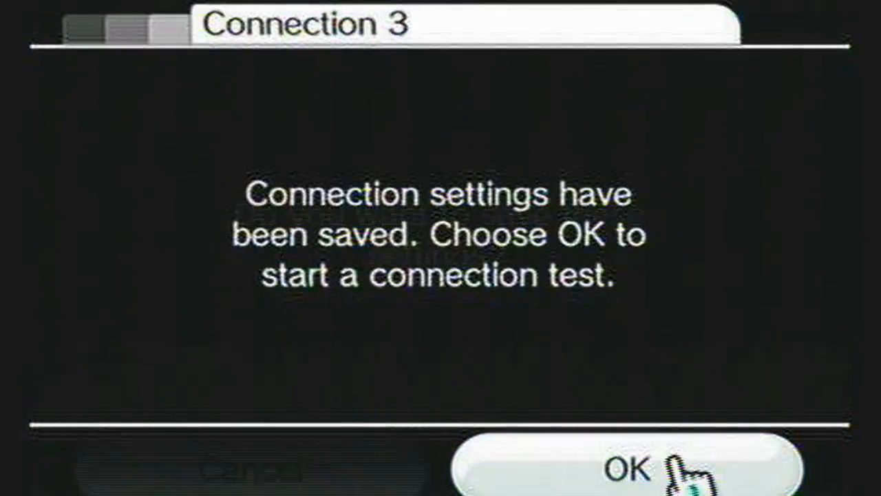
click(623, 468)
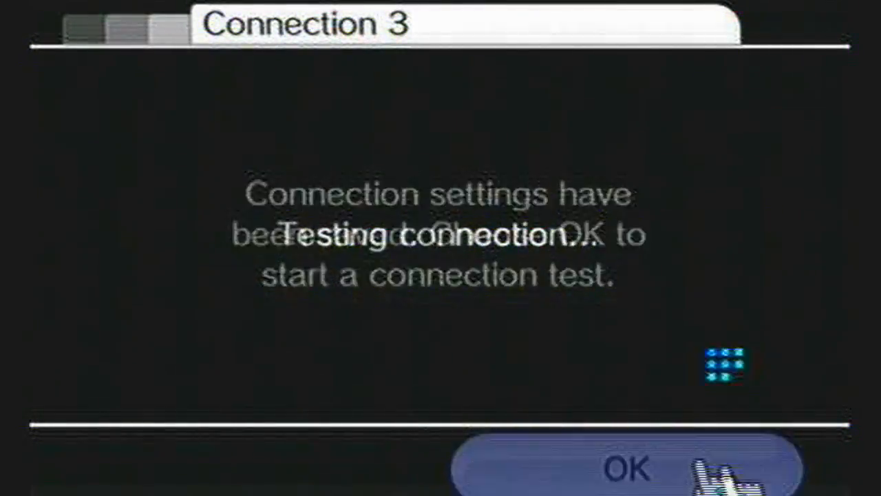
click(625, 468)
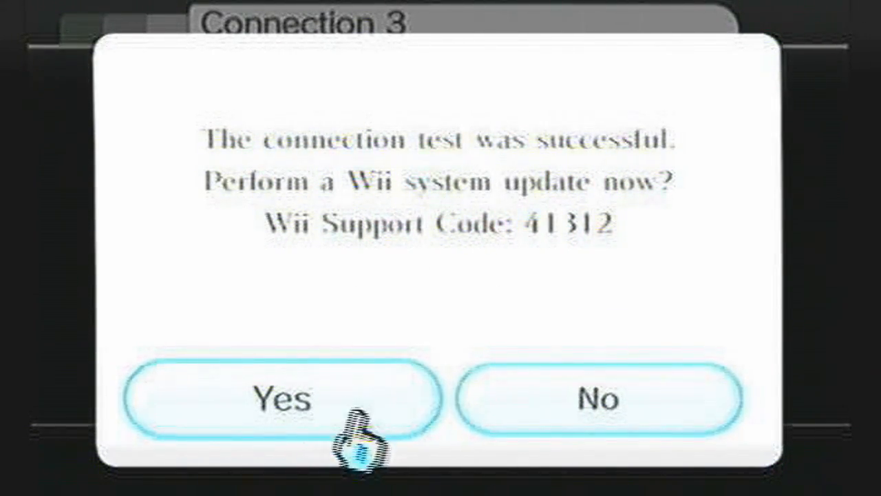
Step: Accept the system update offer and its warning notice to check for updates
click(282, 399)
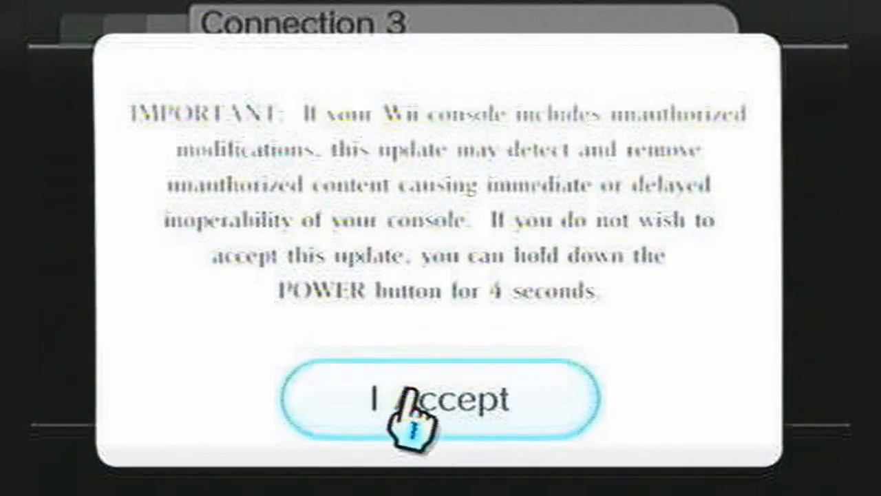
click(436, 398)
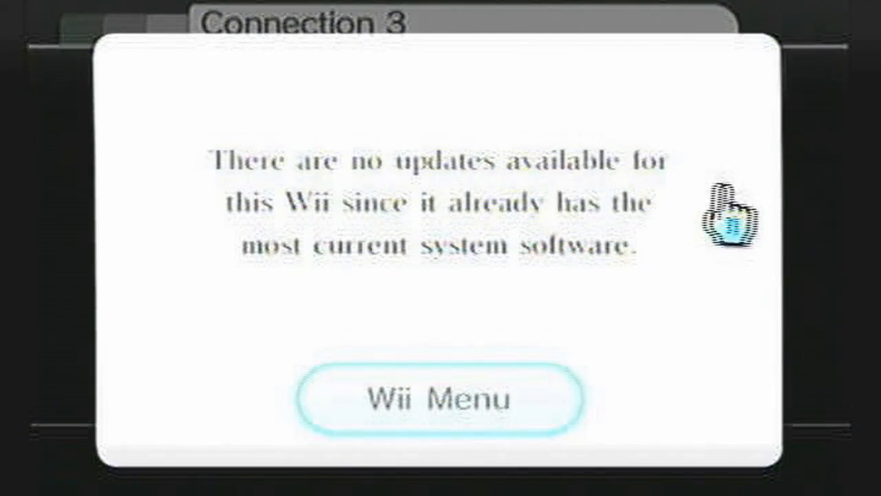
Step: Close the no-updates message and return to the Wii Menu channel grid
click(438, 398)
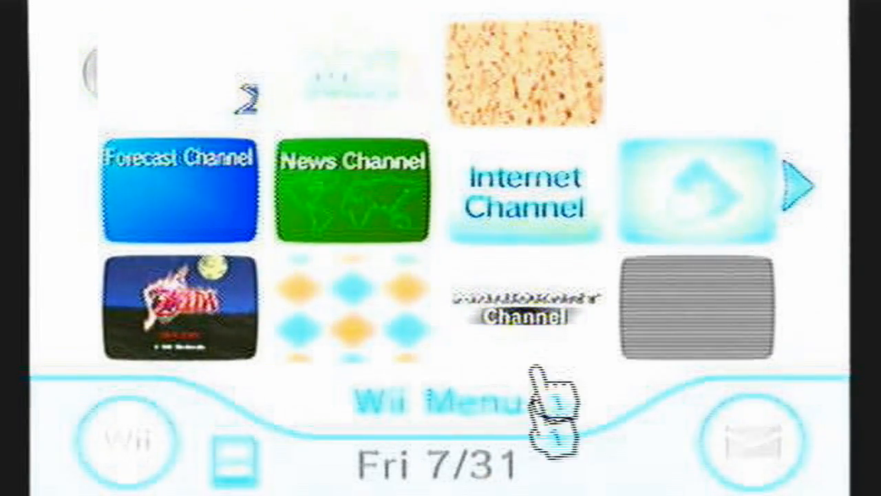